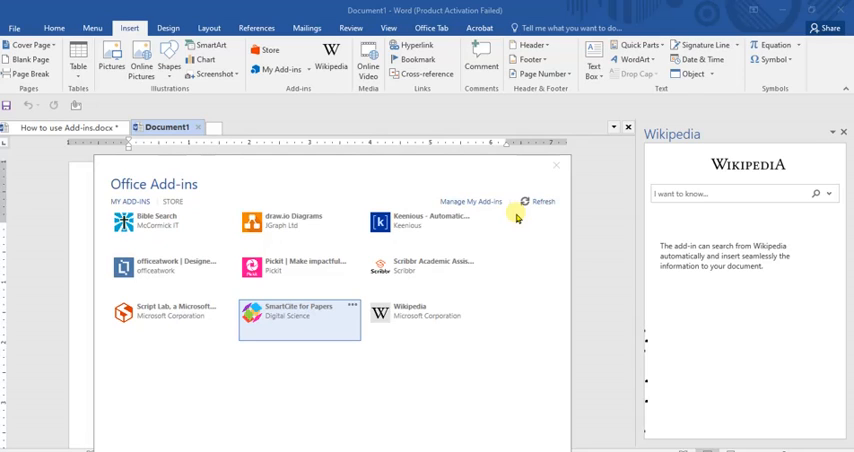
mouse_move(492, 282)
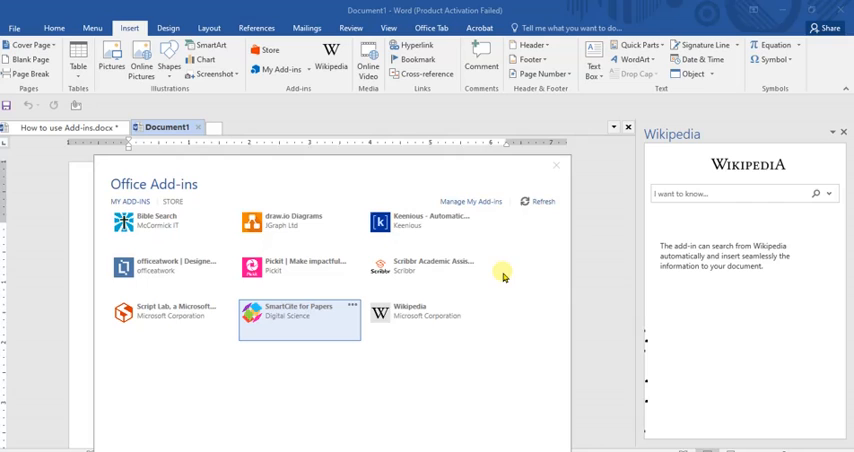
mouse_move(552, 176)
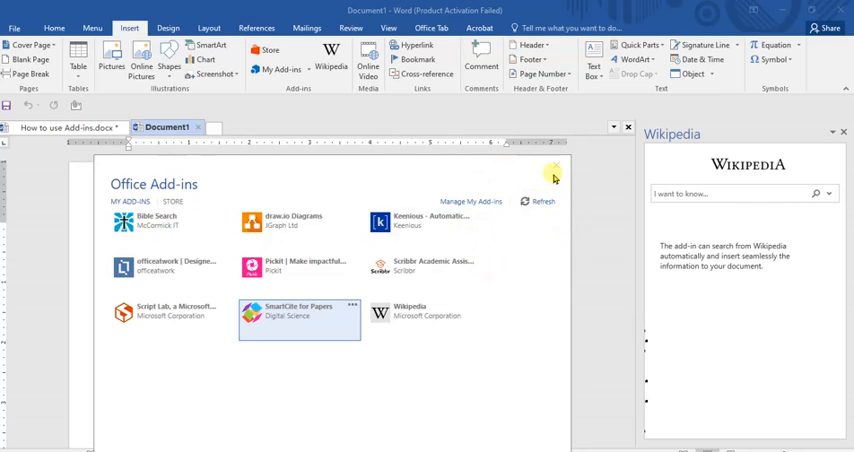
Step: Close the Office Add-ins list, leaving the blank document with the Wikipedia pane
left_click(556, 174)
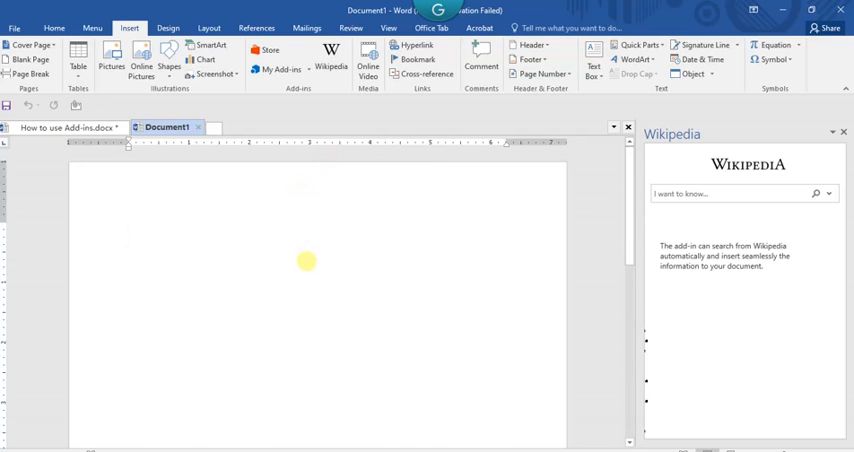
mouse_move(330, 60)
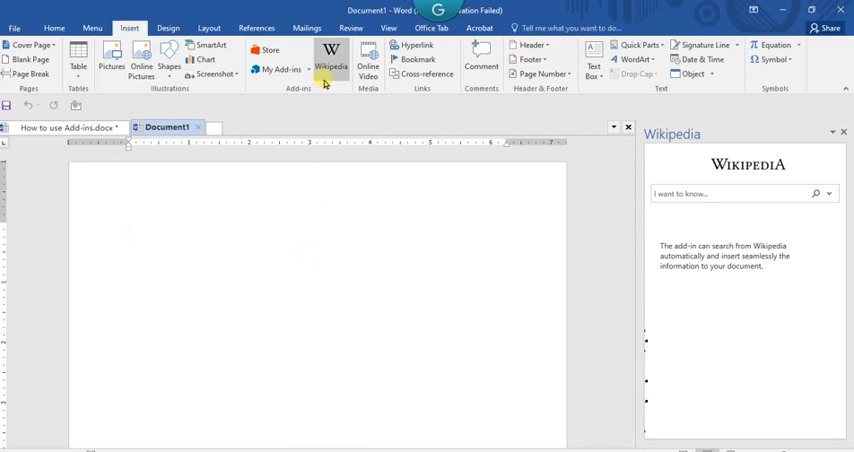
mouse_move(364, 56)
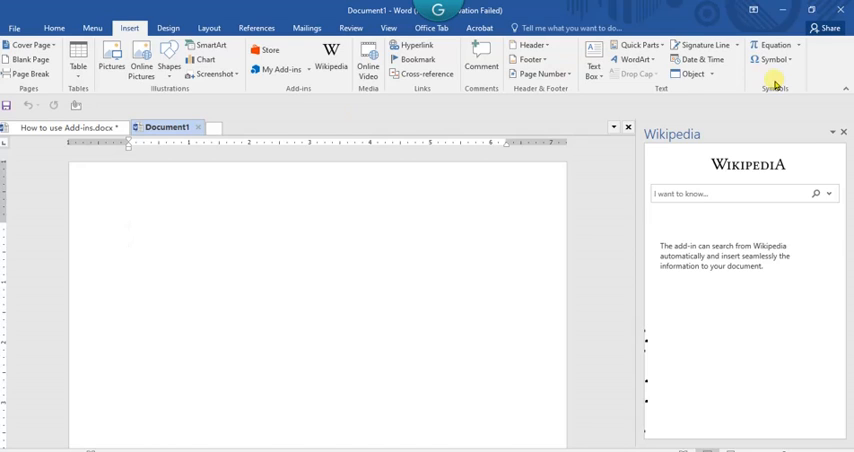
left_click(844, 132)
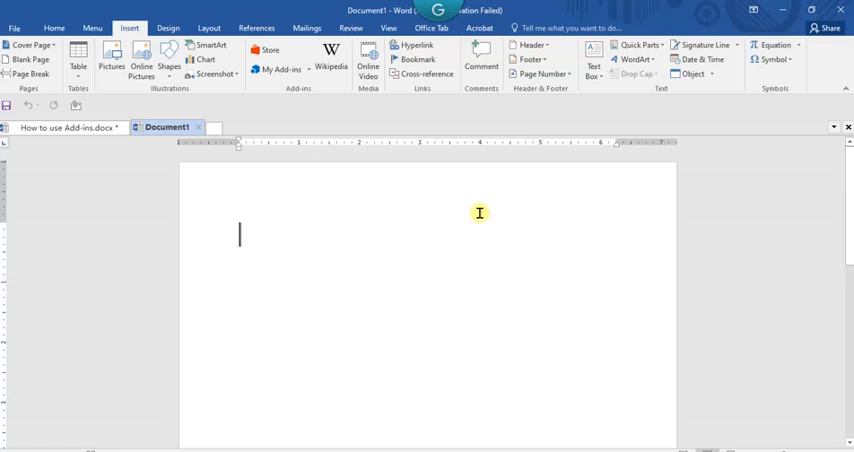
mouse_move(420, 156)
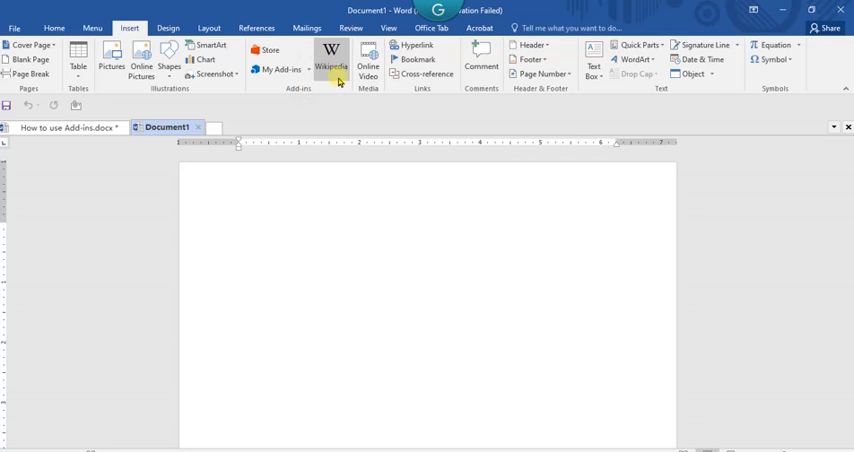
left_click(332, 56)
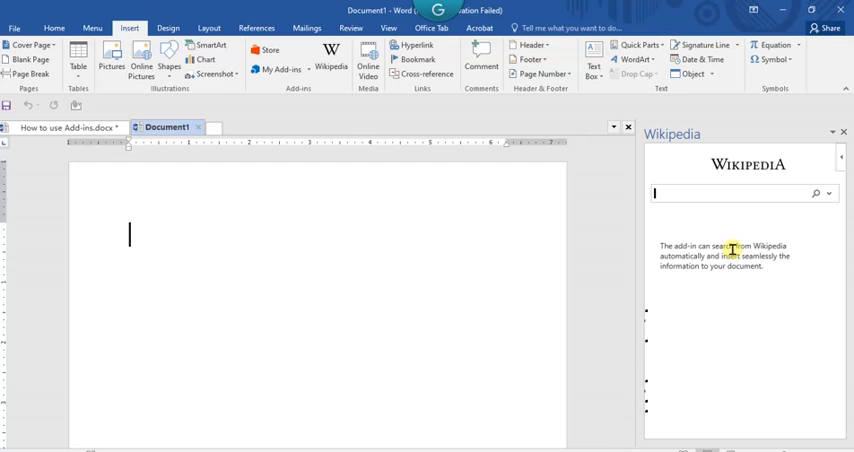
Step: Search the Wikipedia pane for 'first president of US' after clearing a partial entry
type("pres")
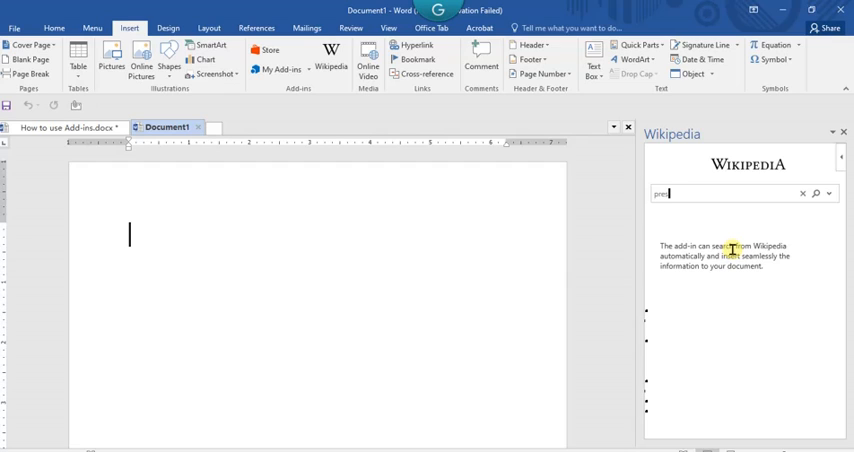
left_click(800, 194)
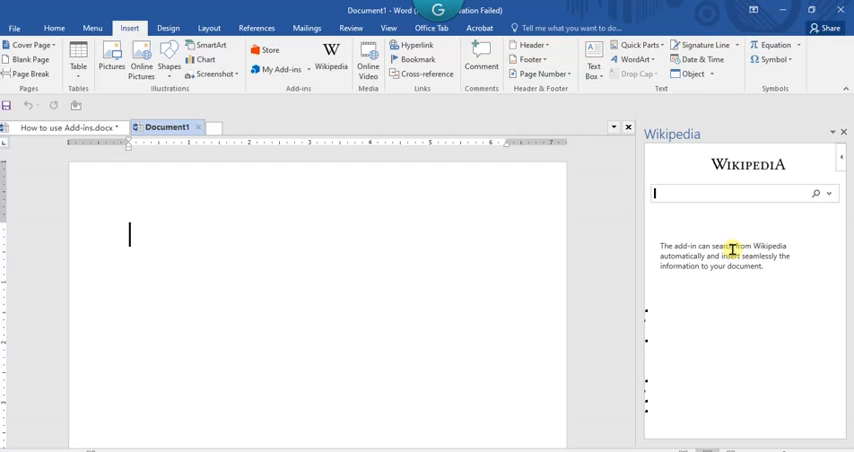
type("first")
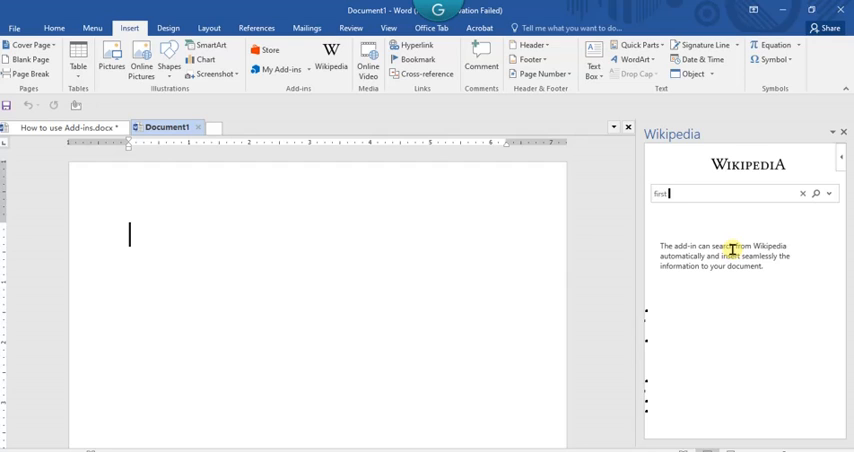
type("president of")
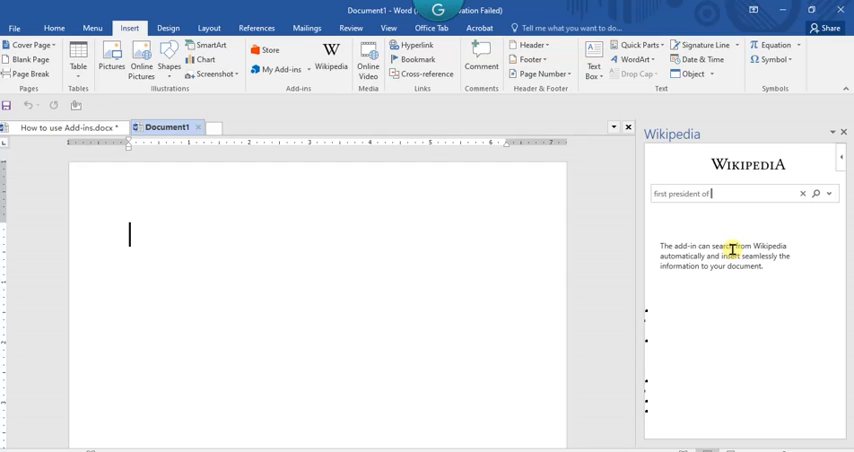
type("U")
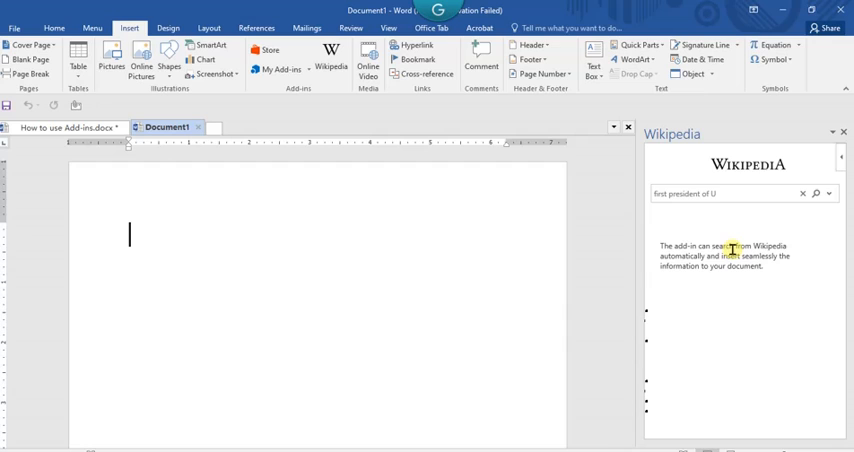
left_click(816, 194)
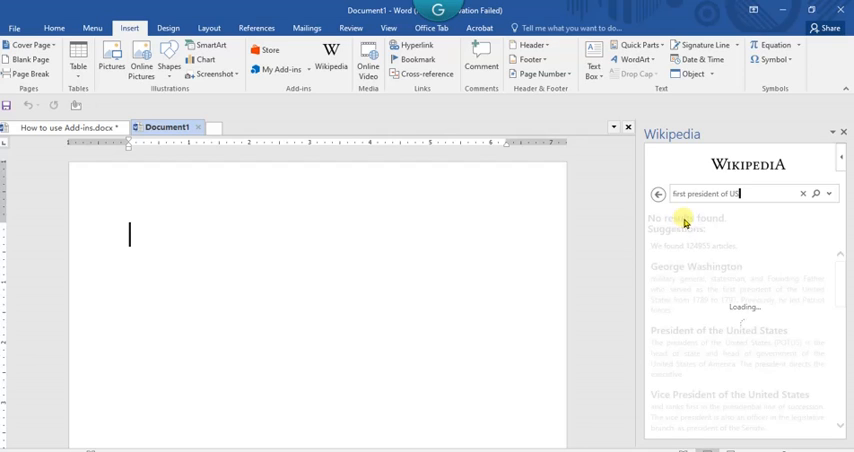
mouse_move(788, 254)
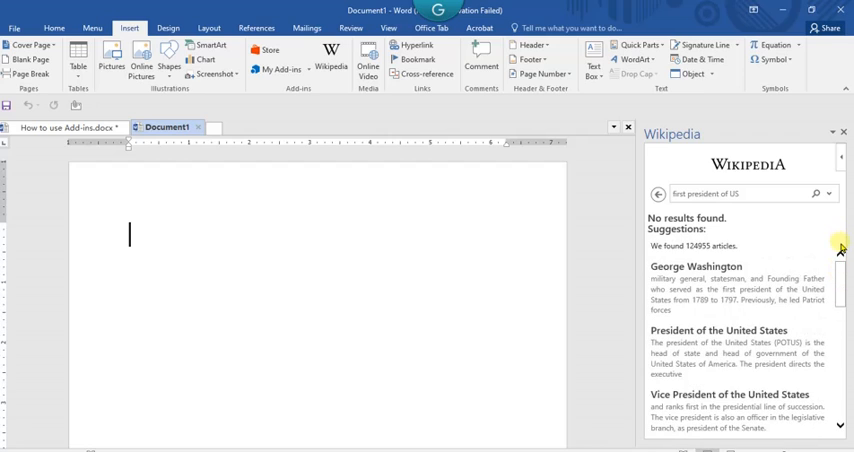
Step: Open the George Washington suggestion and scroll down to its reference notes
scroll("down", 3)
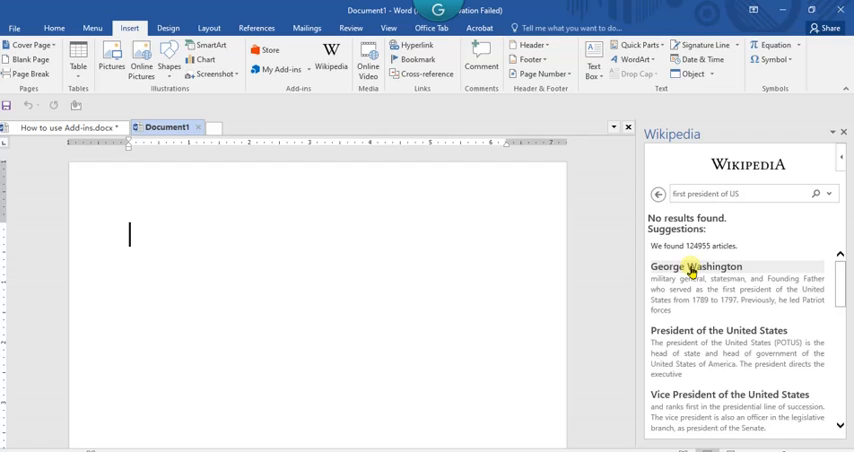
left_click(688, 268)
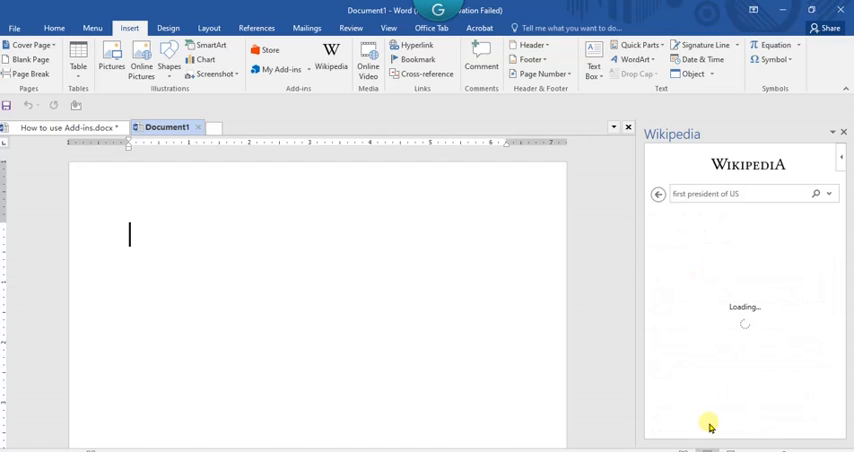
left_click(816, 194)
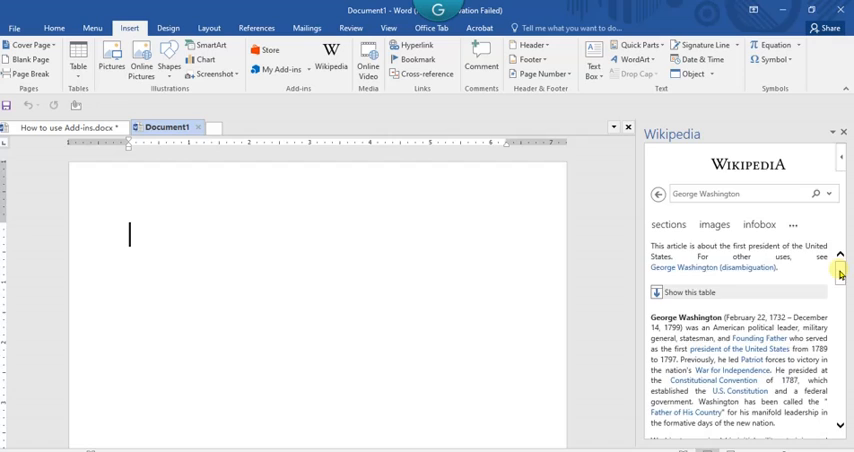
scroll("down", 3)
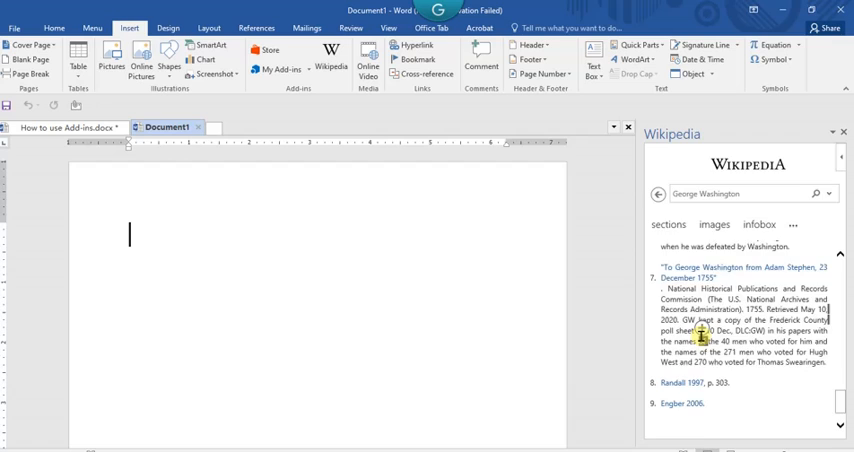
Step: Select all the article text and bring up paste options in the blank document
right_click(720, 330)
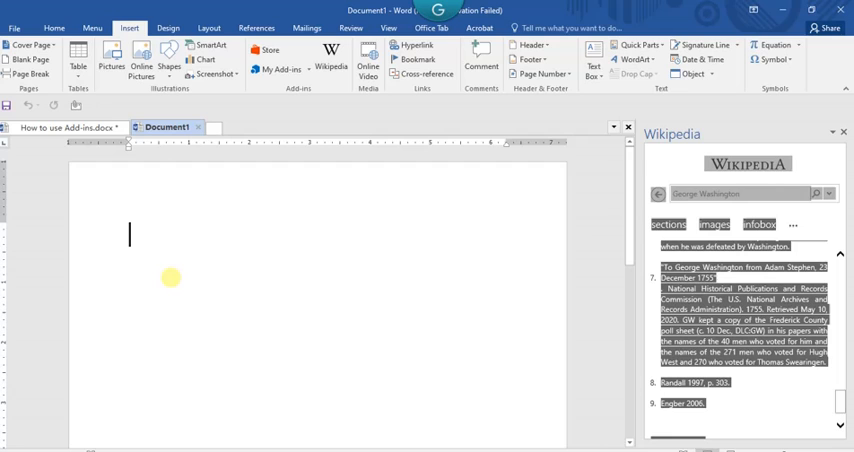
right_click(172, 276)
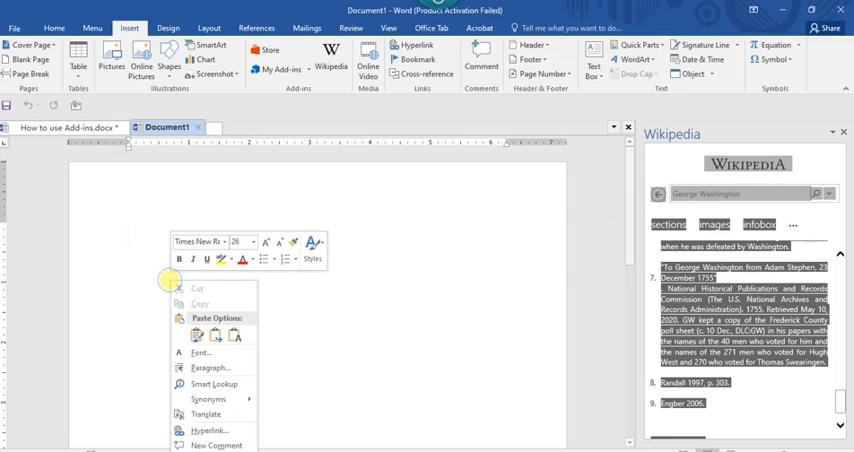
mouse_move(196, 336)
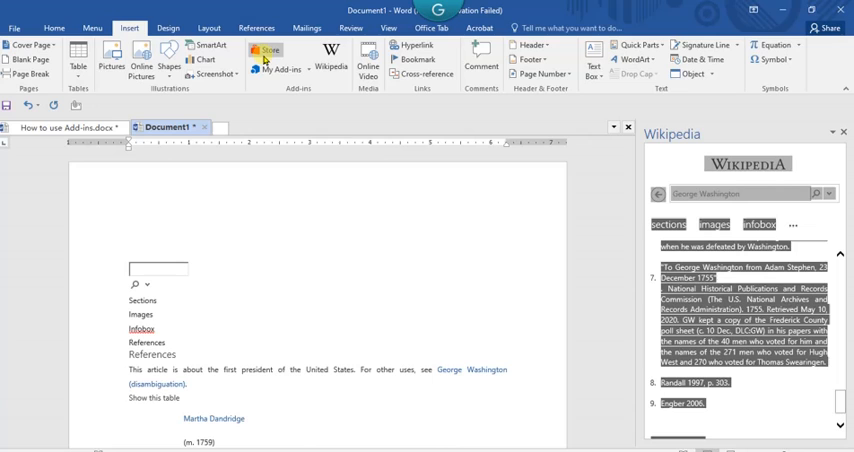
mouse_move(266, 52)
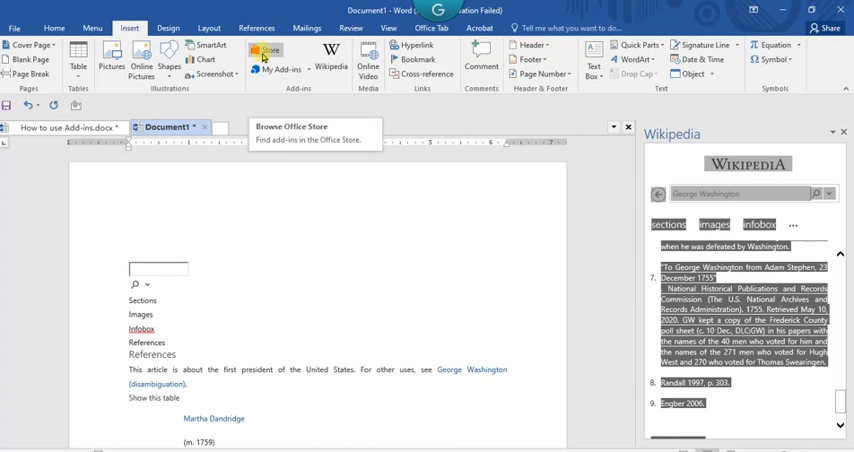
Step: Open the Office Add-ins store and scroll through the 'Suggested for you' list
left_click(268, 52)
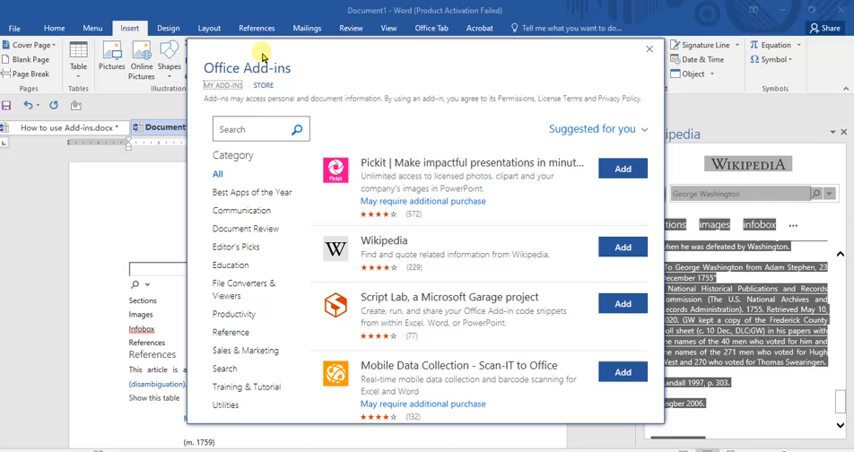
mouse_move(230, 192)
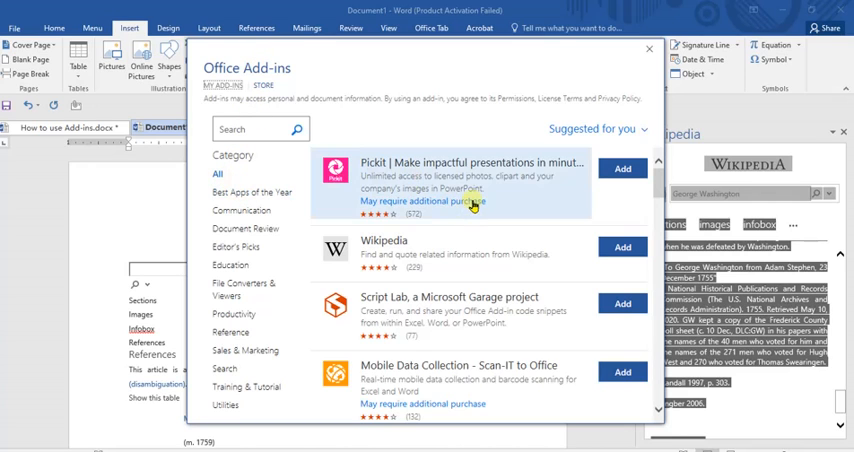
scroll("down", 3)
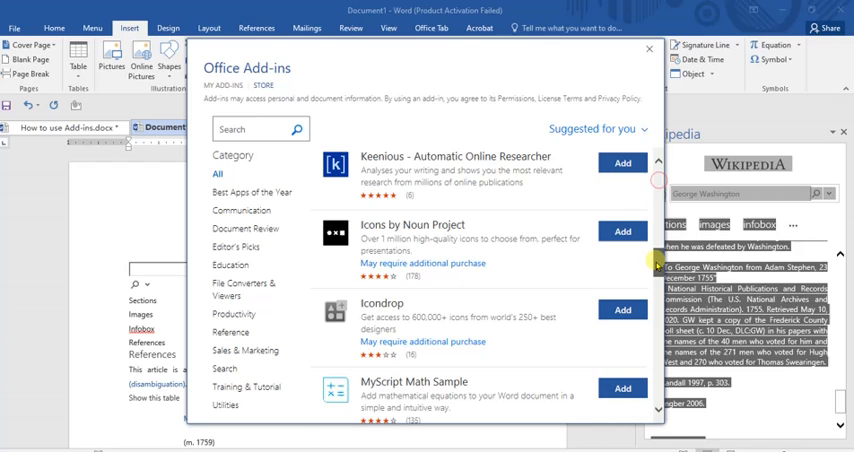
scroll("down", 3)
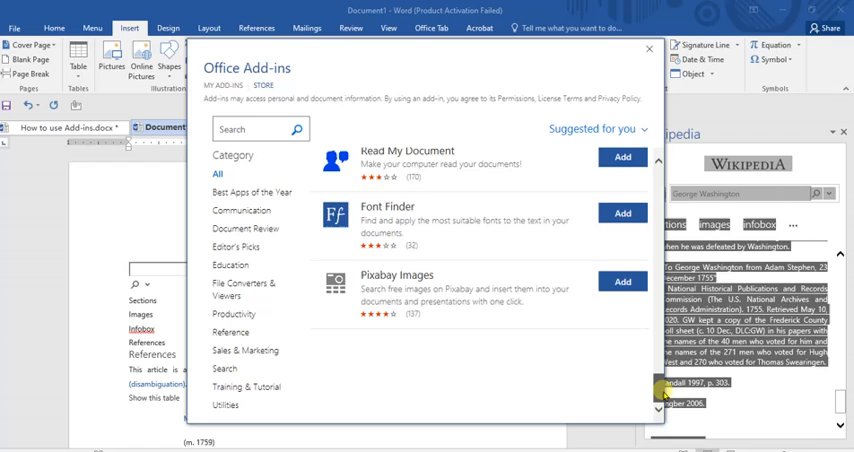
scroll("down", 3)
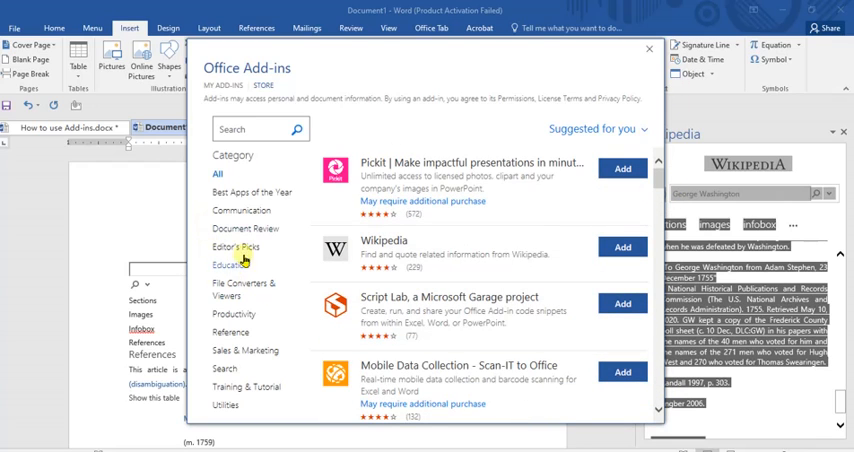
Step: Show the Education category and scroll through its add-ins list
left_click(232, 264)
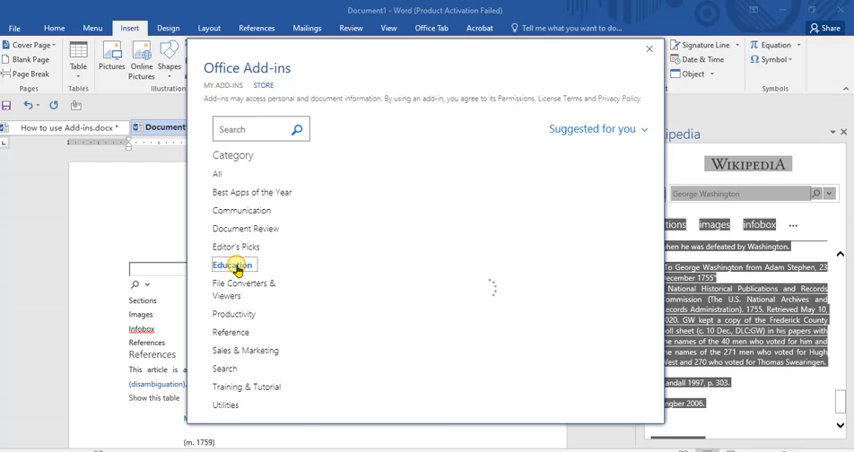
left_click(232, 264)
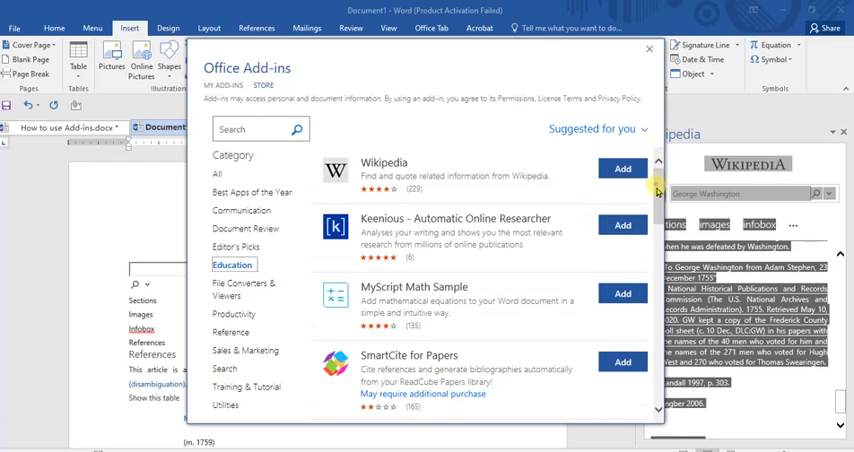
scroll("down", 3)
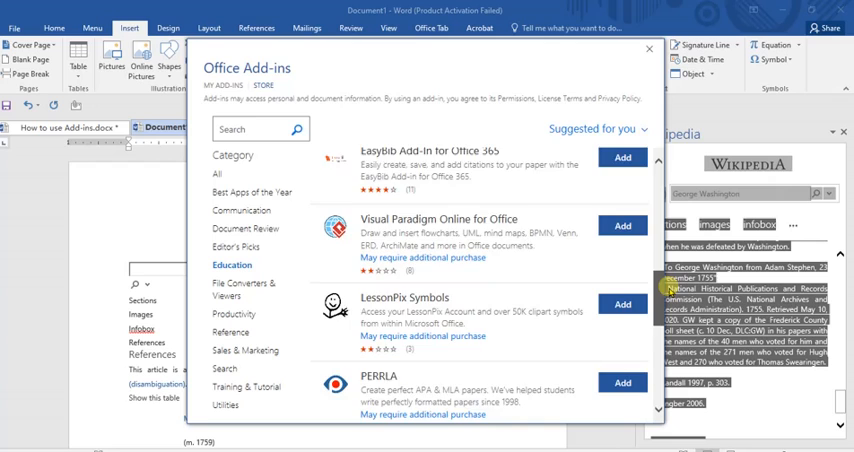
scroll("down", 3)
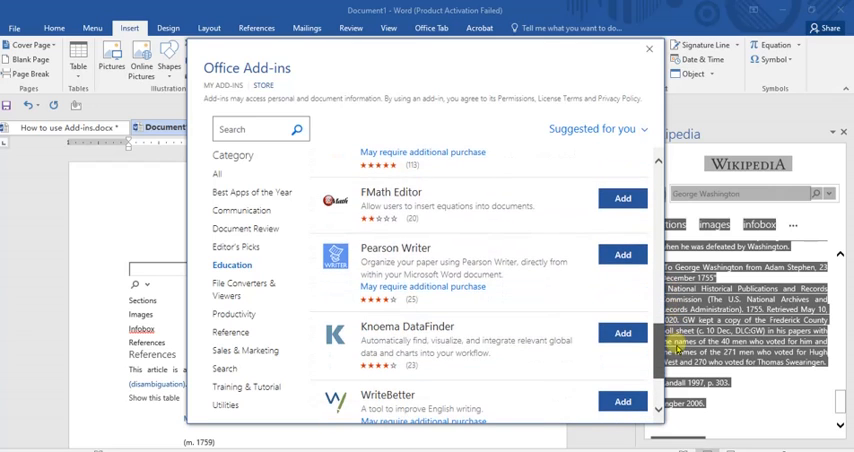
scroll("down", 3)
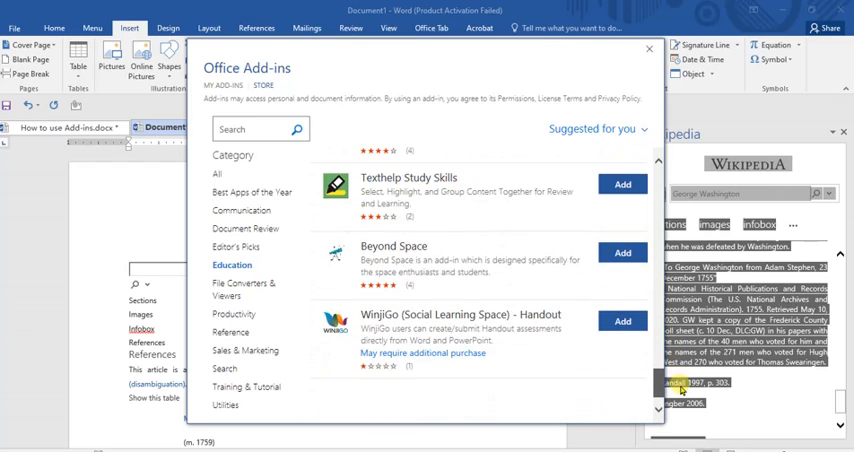
scroll("down", 3)
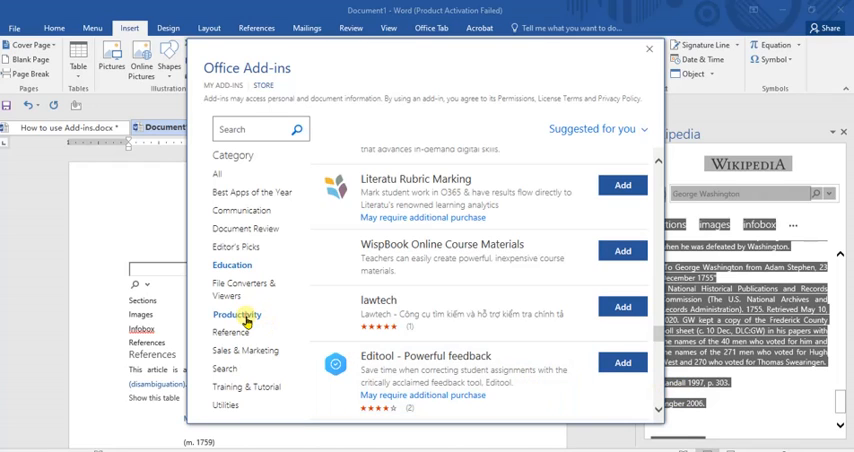
scroll("down", 3)
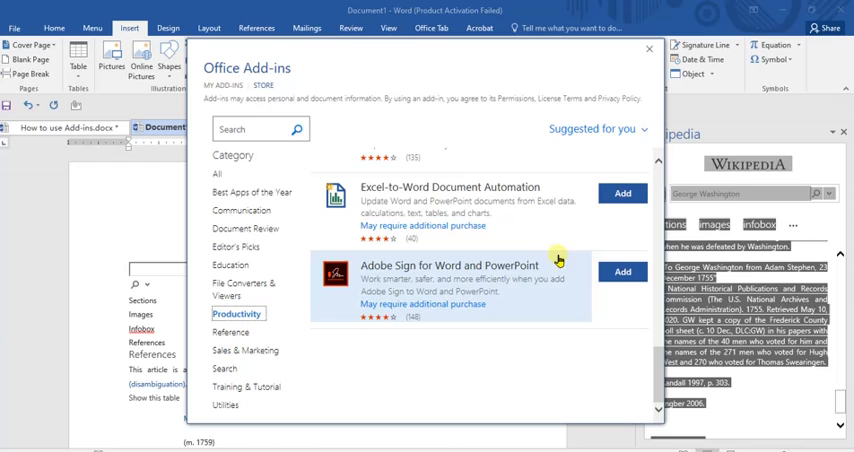
scroll("down", 3)
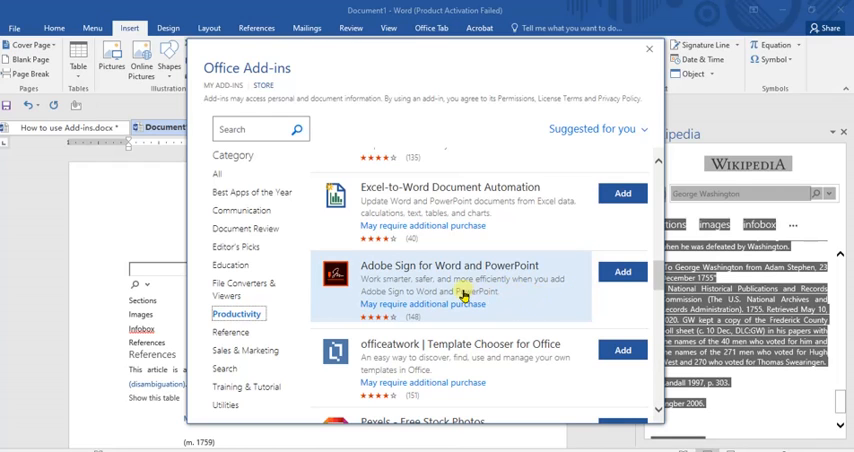
mouse_move(456, 280)
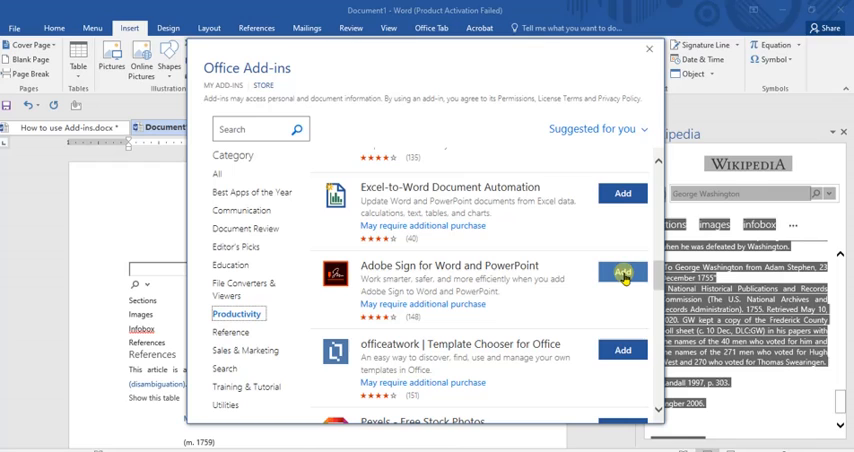
Step: Switch to Productivity and add Adobe Sign for Word and PowerPoint
left_click(620, 276)
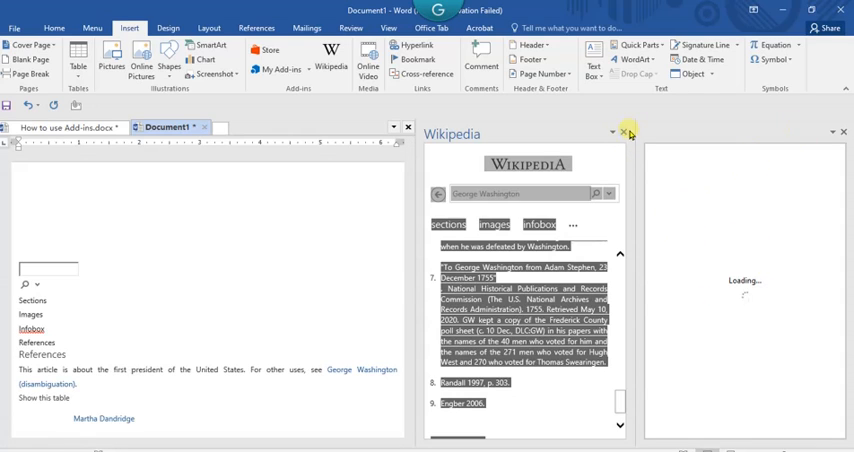
Step: Close the Wikipedia pane, leaving only the Adobe Sign pane beside the document
left_click(626, 132)
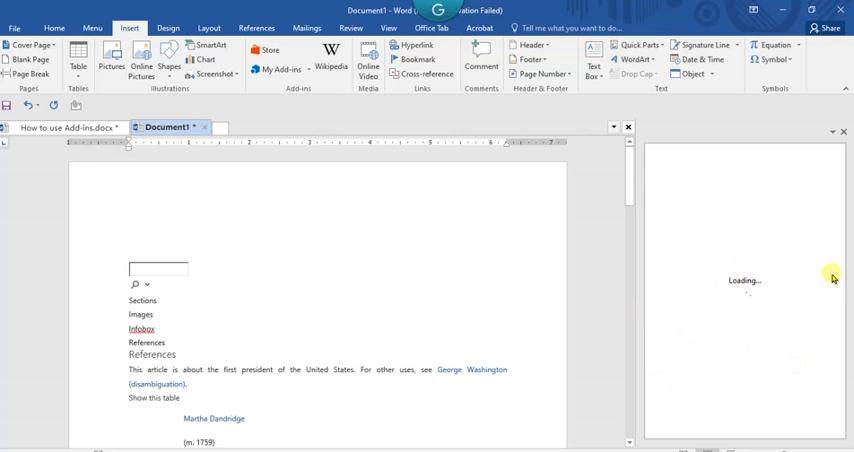
mouse_move(736, 364)
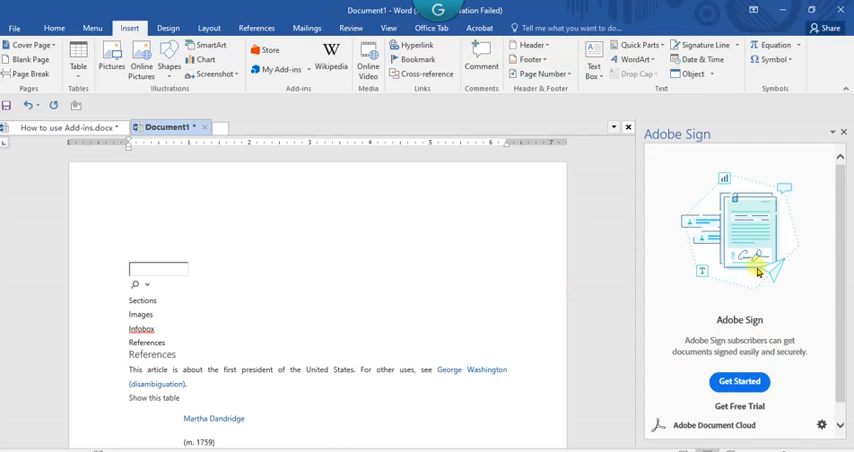
mouse_move(776, 284)
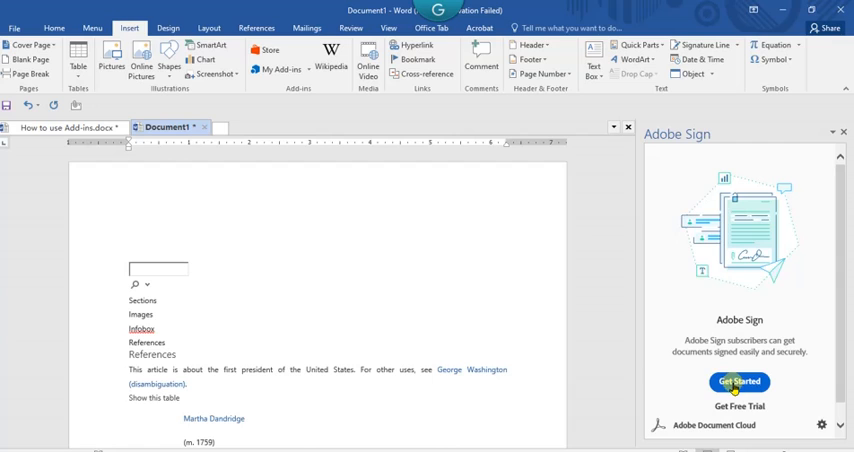
Step: Start Adobe Sign with Get Started, then dismiss its permissions request
left_click(736, 380)
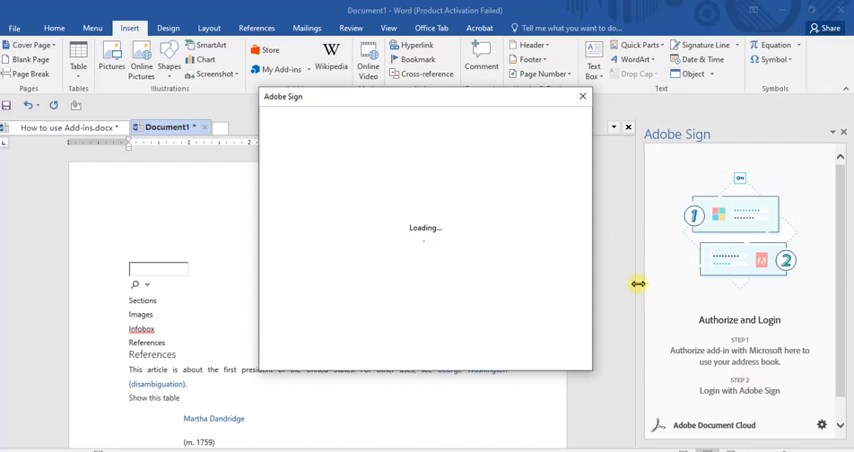
mouse_move(464, 184)
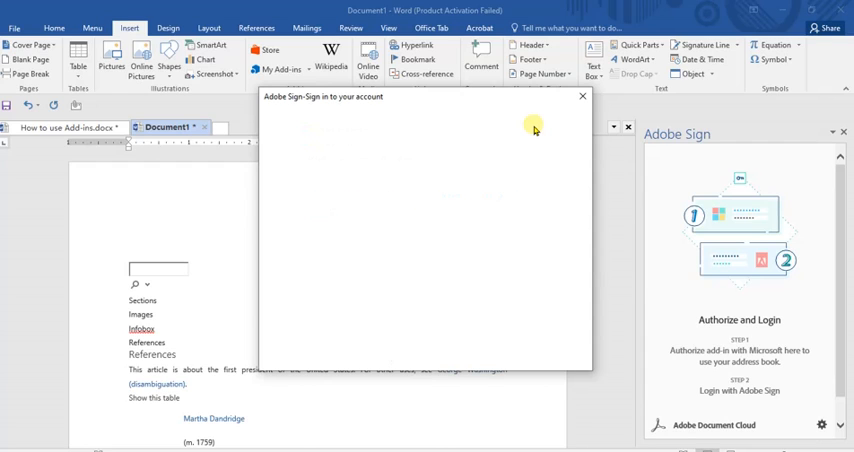
mouse_move(494, 98)
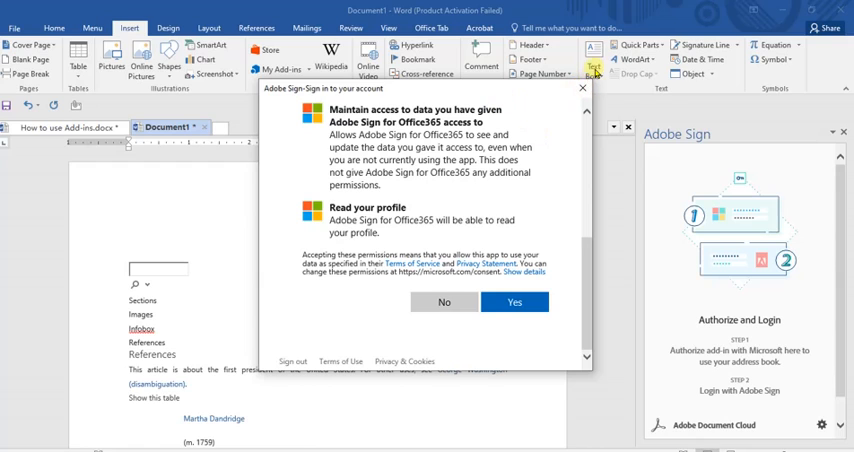
left_click(520, 300)
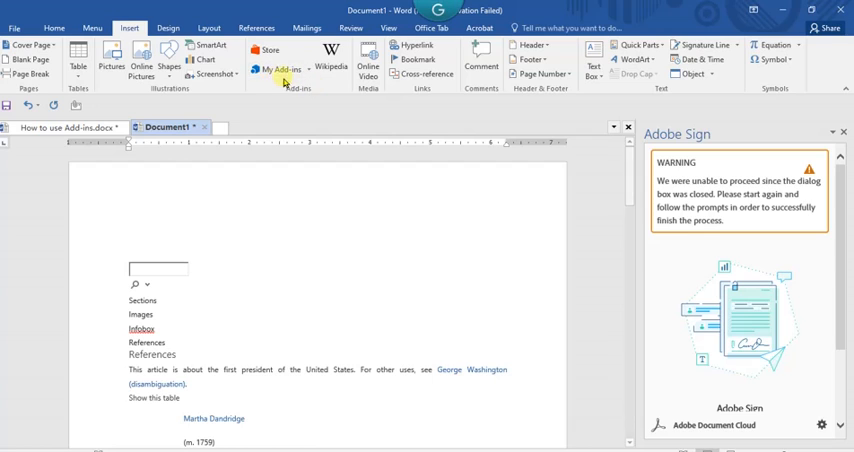
mouse_move(284, 76)
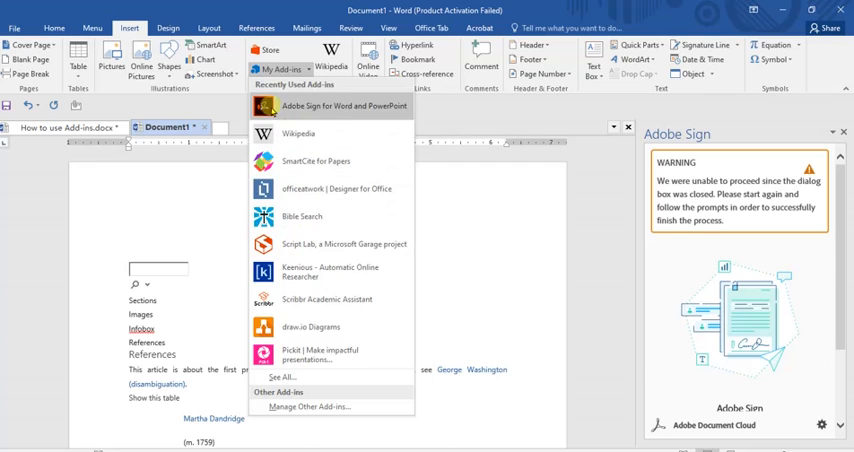
mouse_move(318, 136)
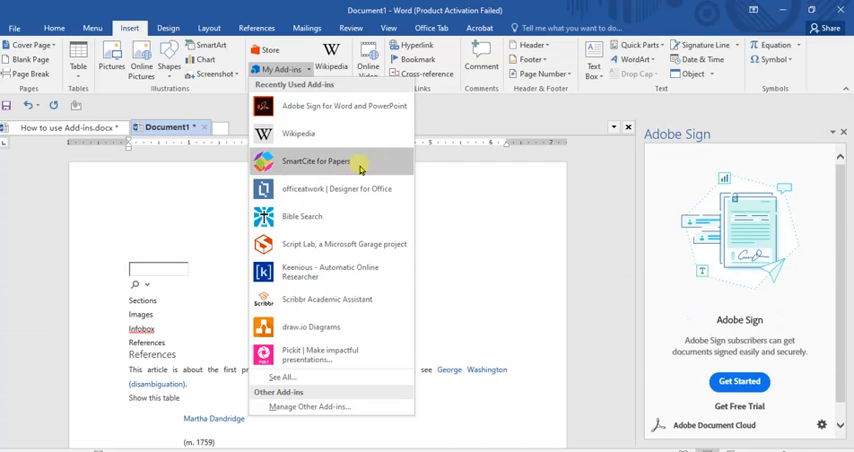
mouse_move(284, 376)
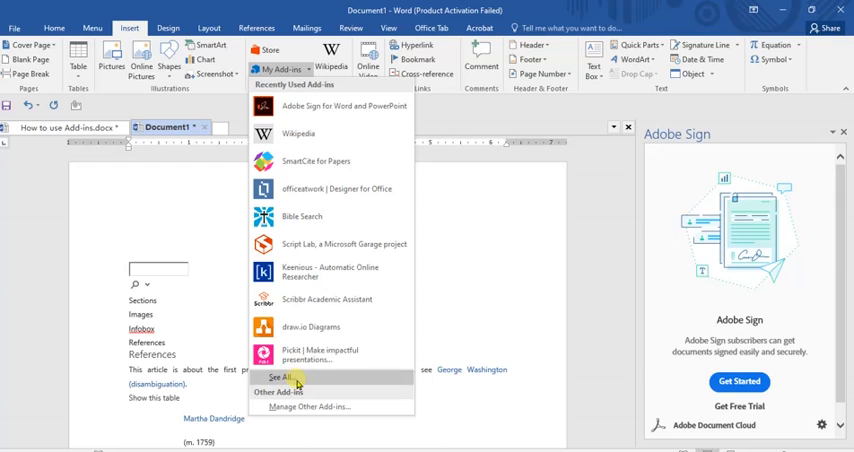
left_click(284, 376)
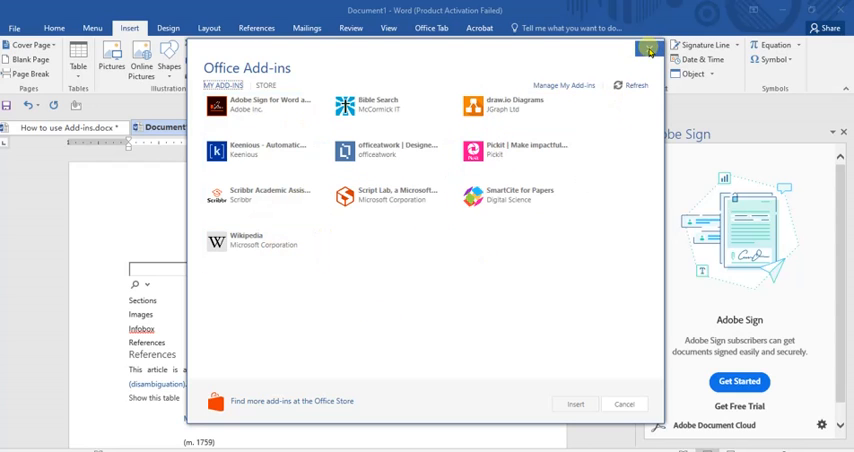
left_click(622, 404)
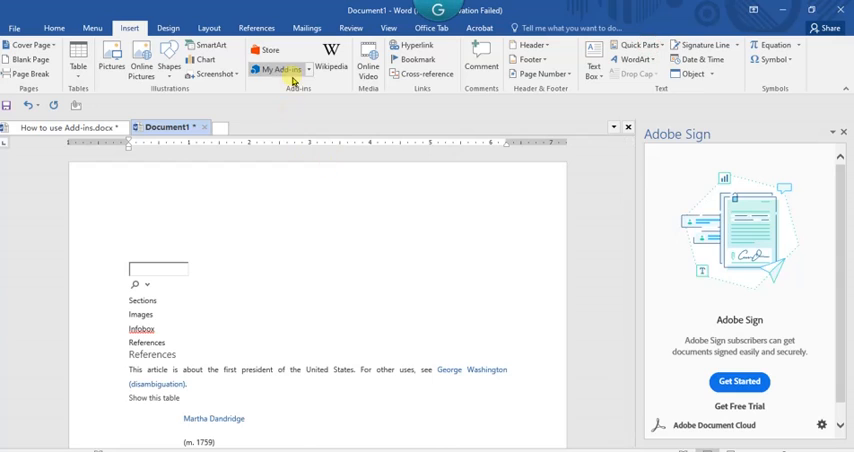
left_click(278, 52)
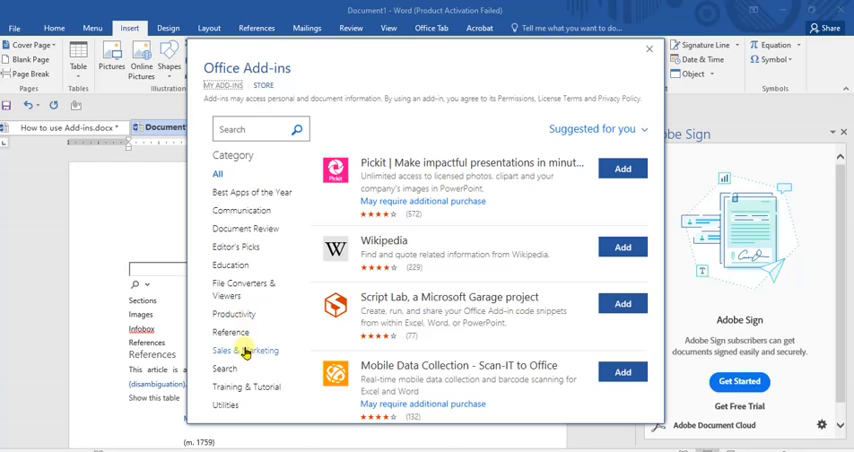
left_click(230, 332)
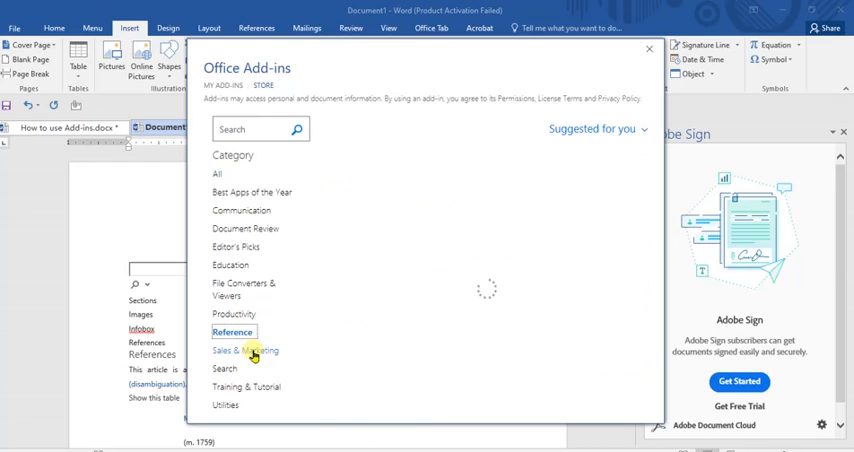
left_click(232, 332)
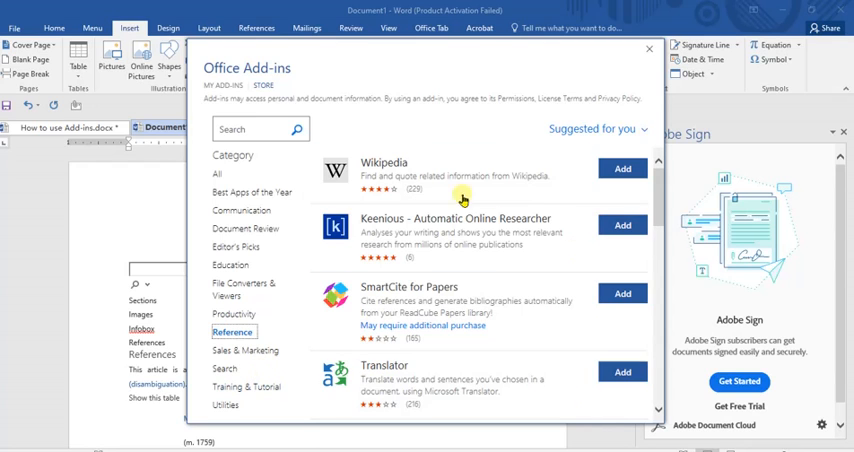
scroll("down", 3)
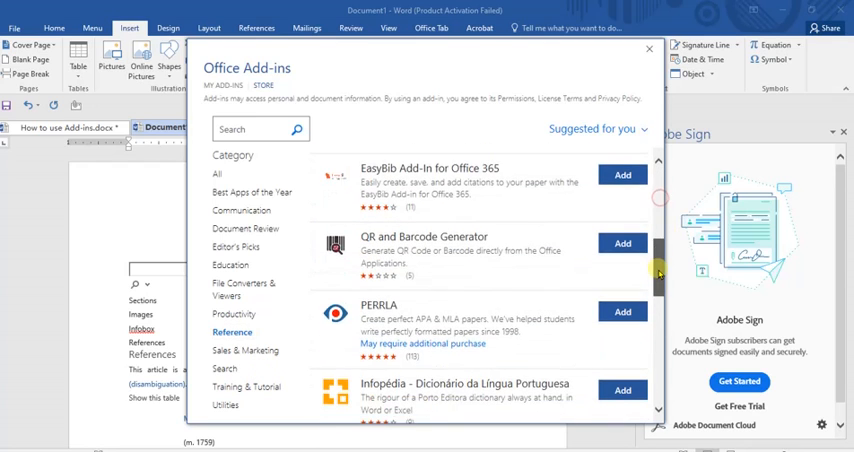
scroll("down", 3)
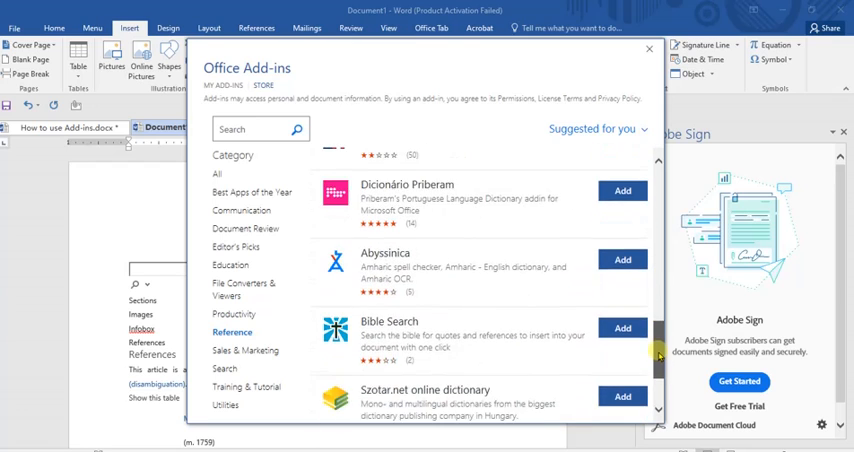
scroll("down", 3)
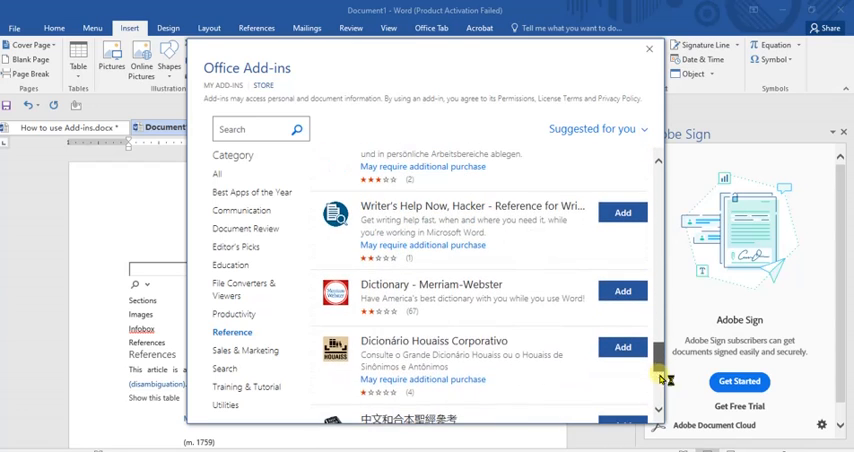
scroll("down", 3)
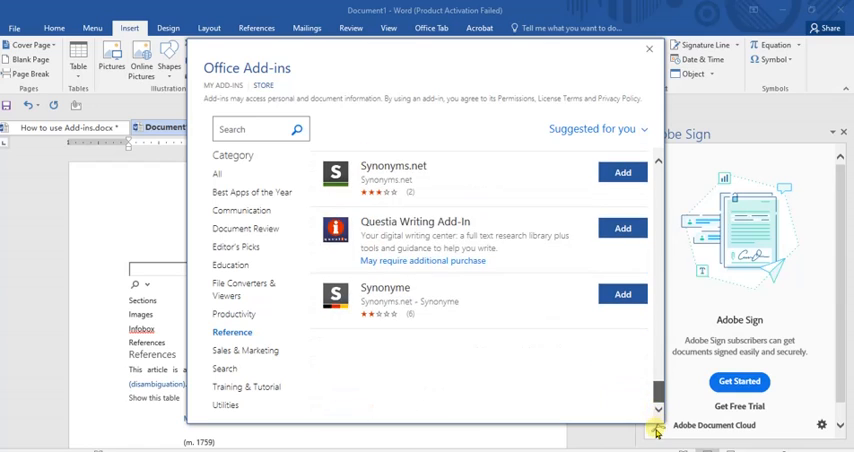
scroll("down", 3)
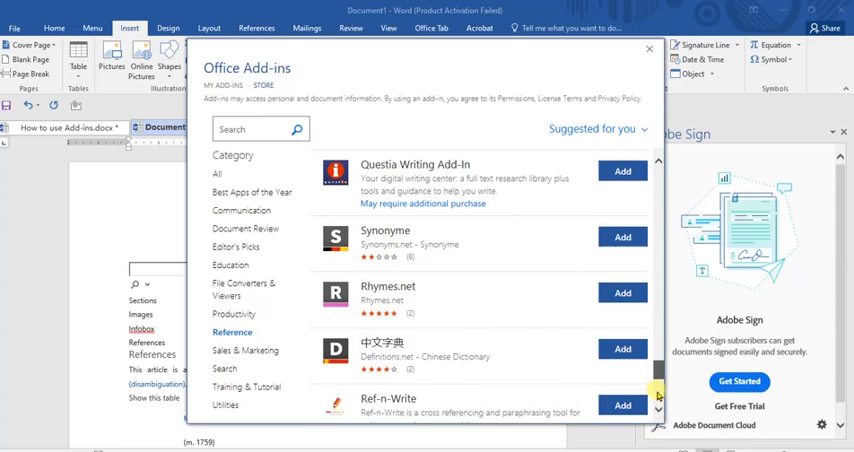
scroll("down", 3)
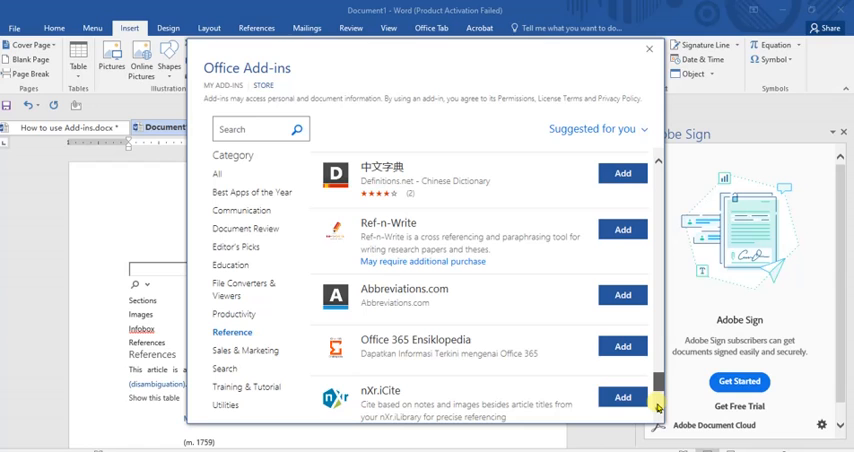
scroll("down", 3)
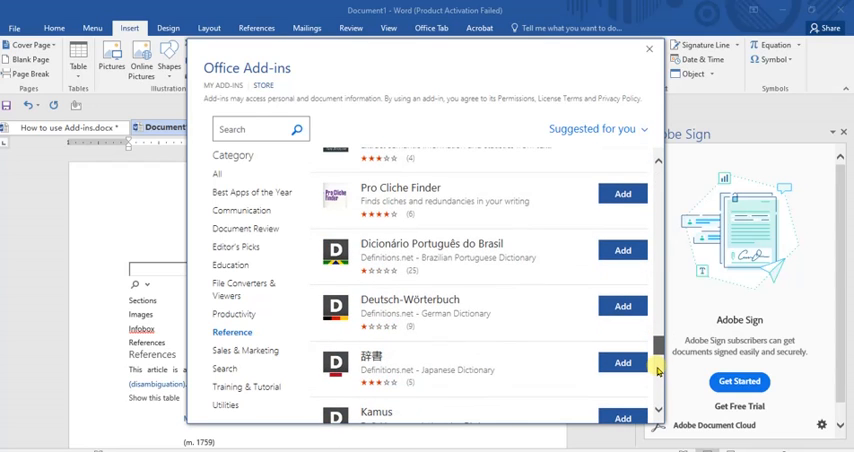
scroll("down", 3)
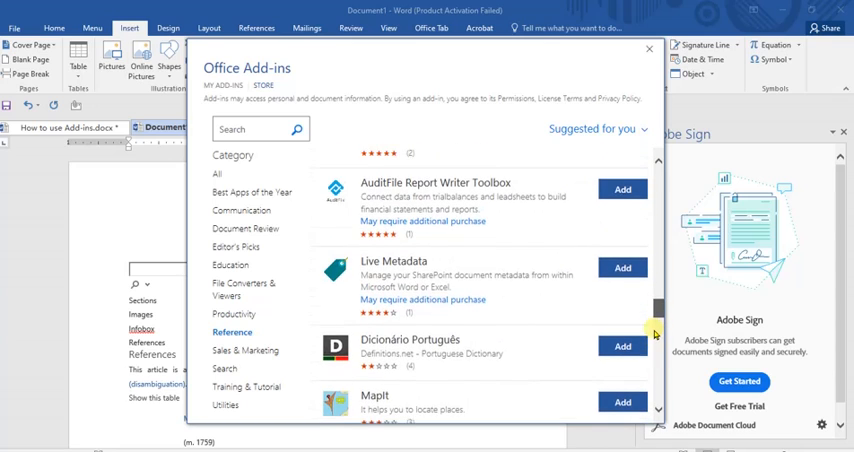
scroll("down", 3)
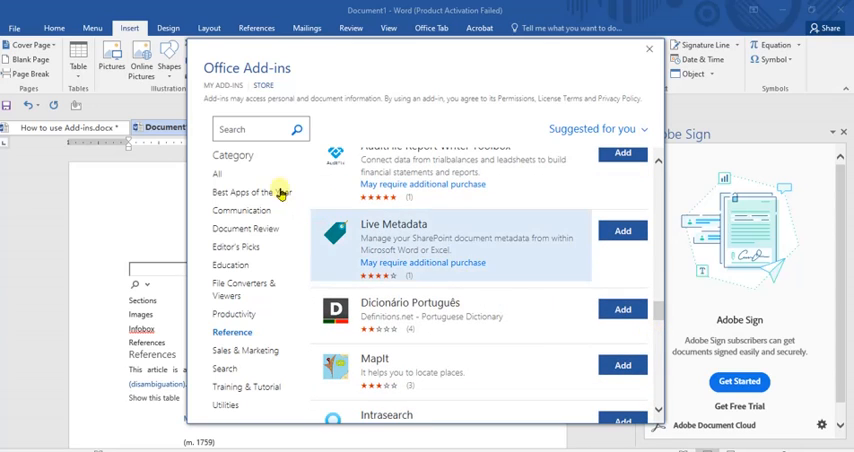
Step: Search the store for 'bibl', add Bible Search and accept its license terms
left_click(256, 128)
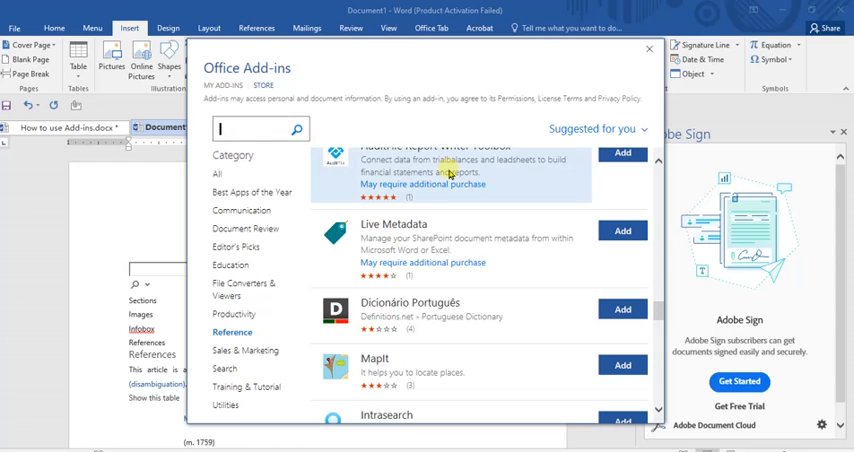
type("bible")
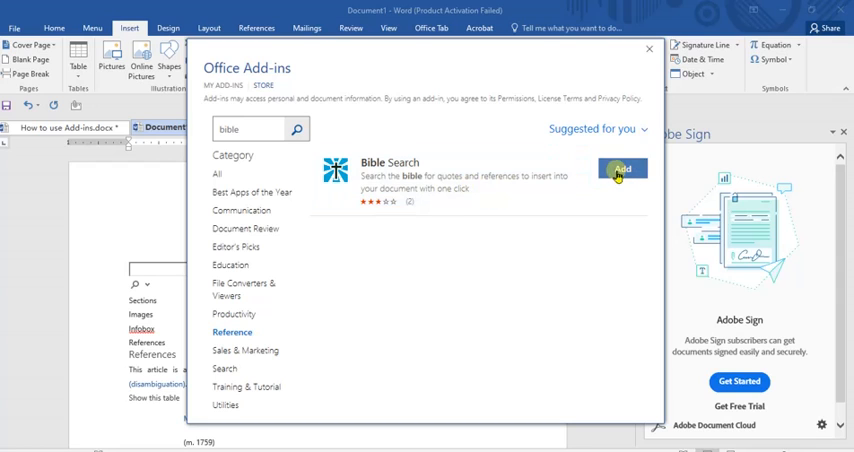
left_click(628, 168)
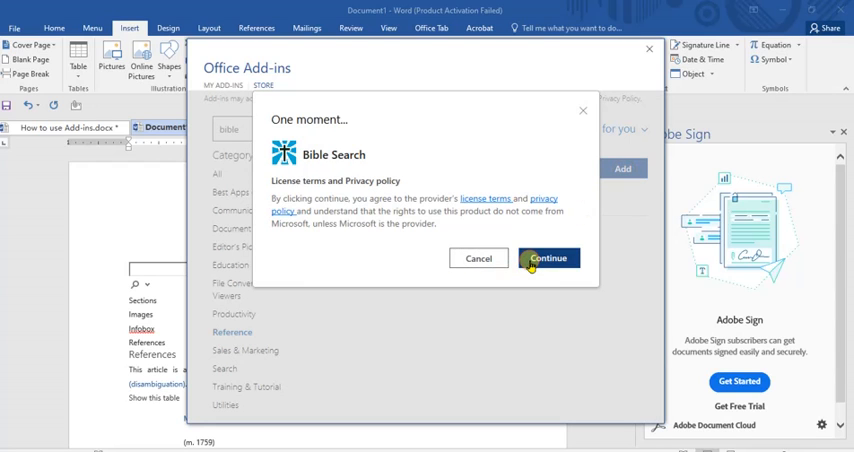
left_click(552, 258)
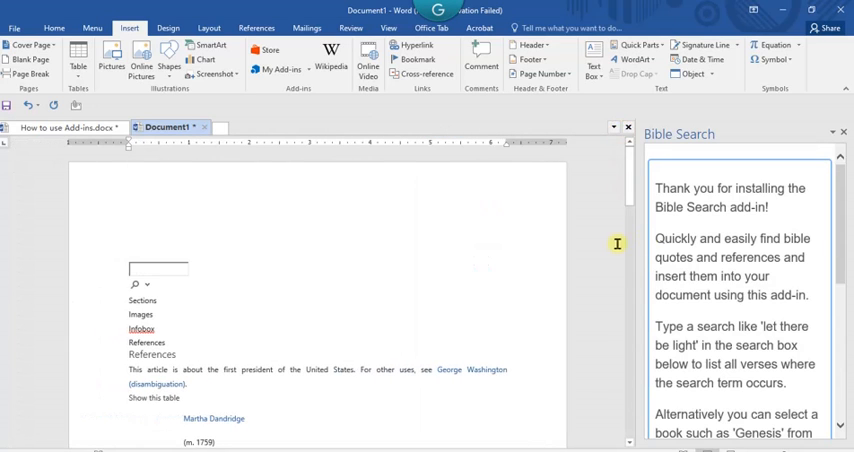
mouse_move(846, 268)
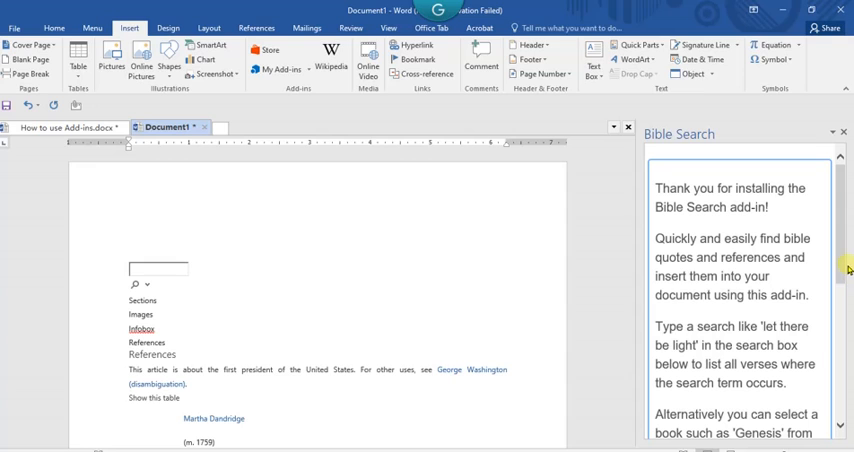
Step: Choose Ruth from the All books dropdown in the Bible Search pane
scroll("down", 3)
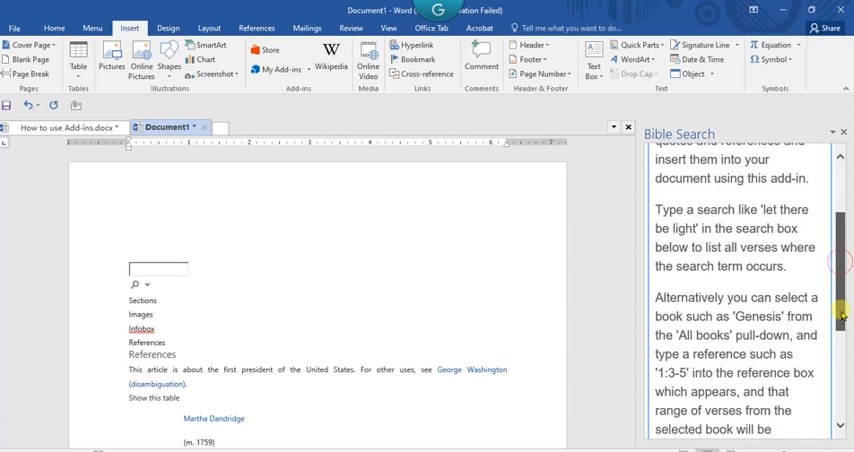
scroll("down", 3)
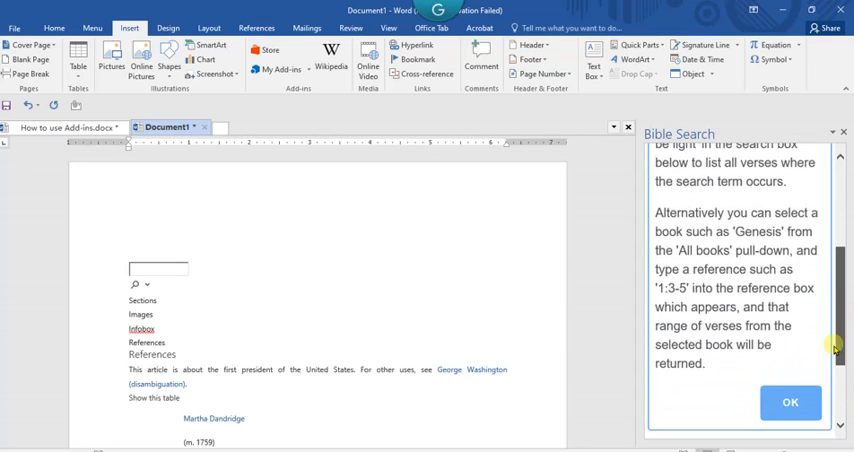
scroll("down", 3)
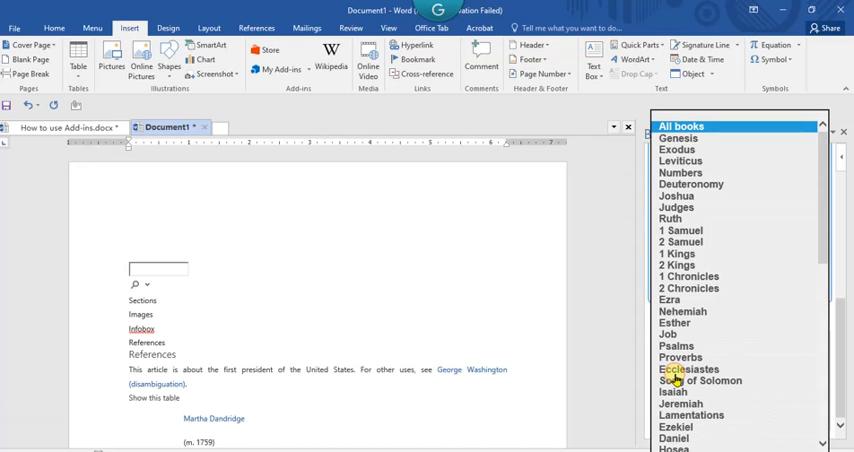
mouse_move(670, 220)
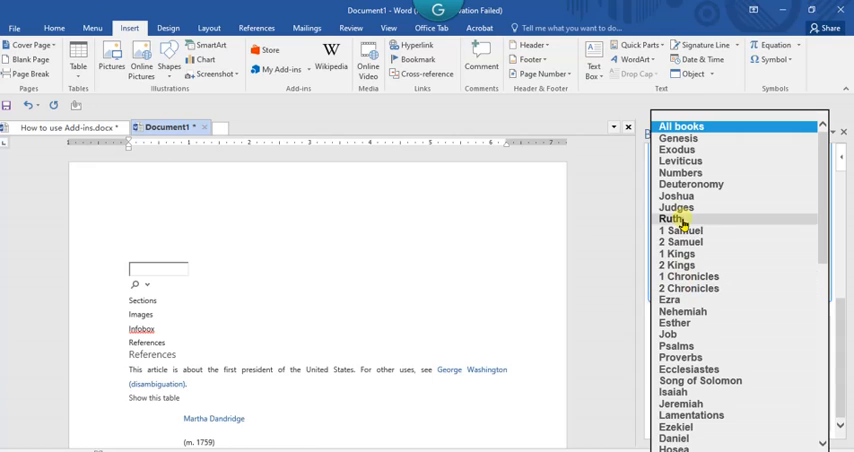
left_click(670, 216)
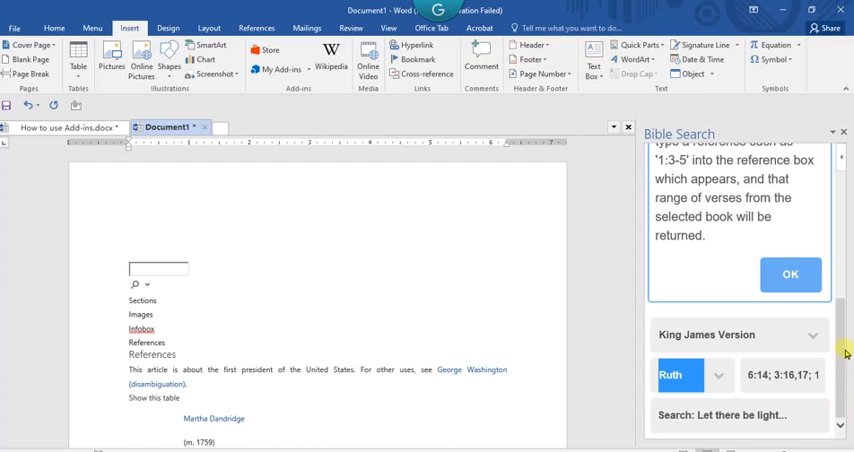
Step: Search Ruth 1:1 so its verse text appears in the Bible Search pane
left_click(776, 376)
type("1:1")
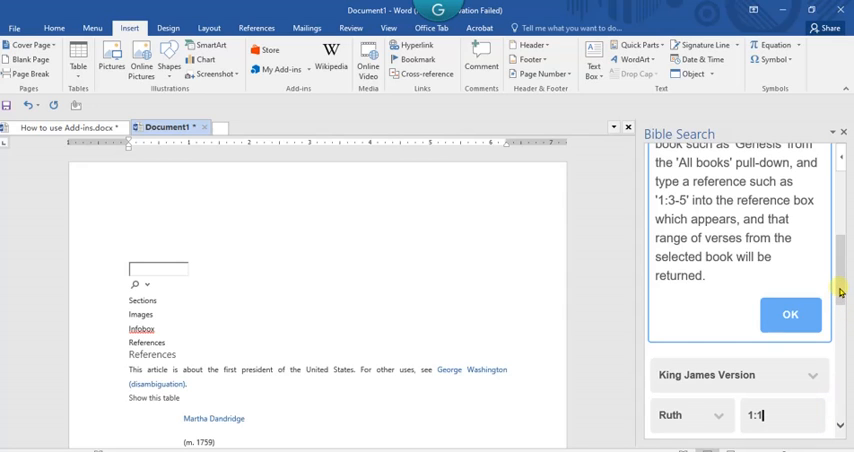
scroll("down", 3)
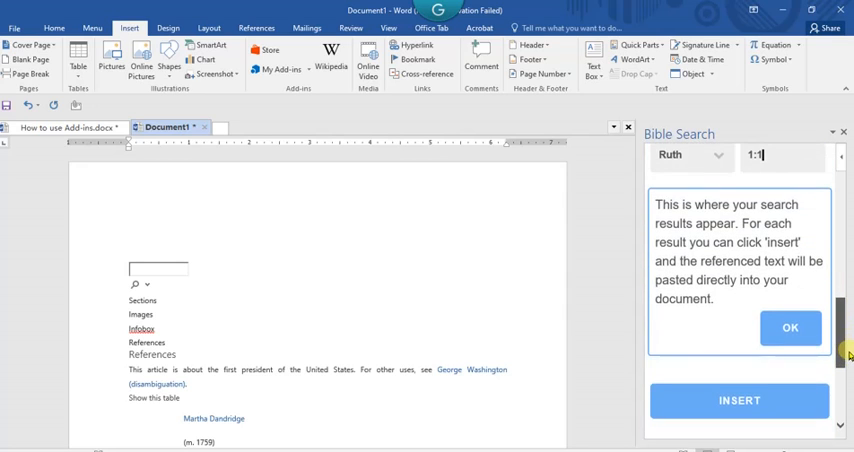
left_click(792, 328)
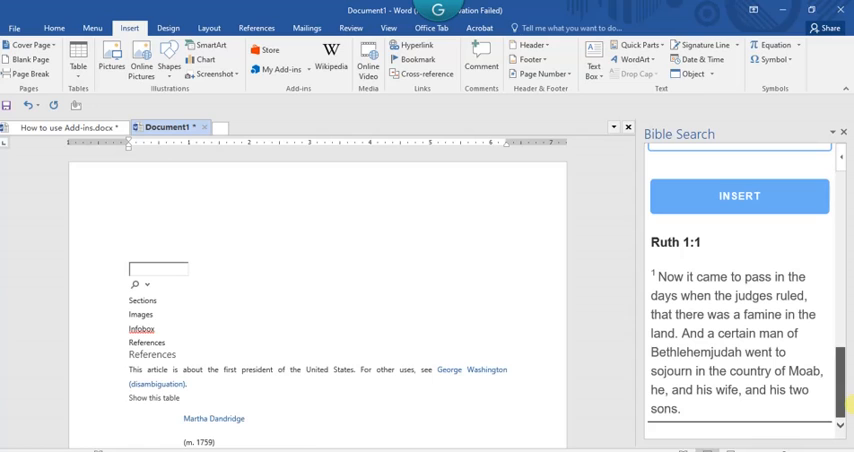
mouse_move(700, 320)
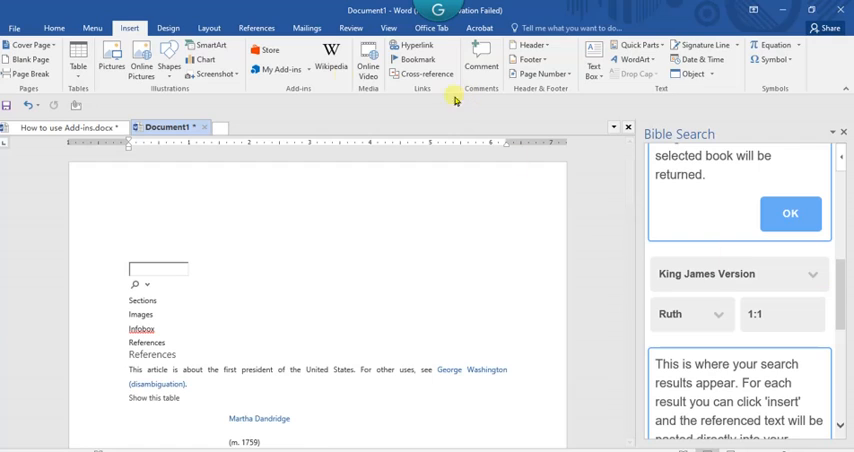
mouse_move(284, 68)
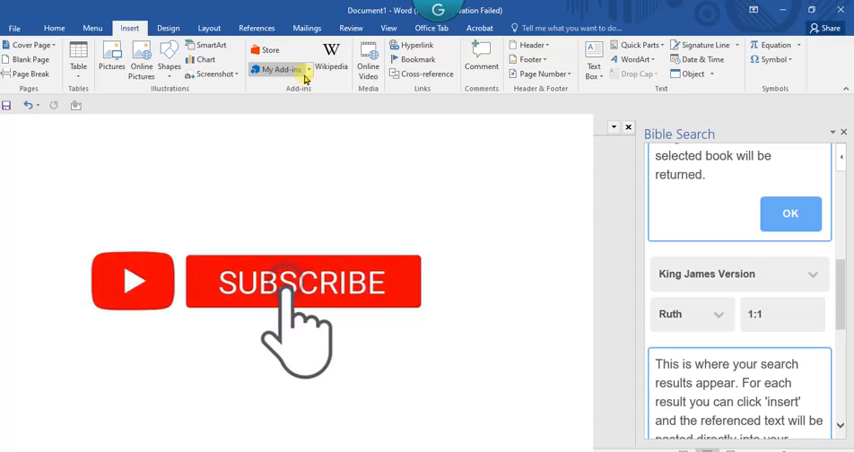
left_click(300, 284)
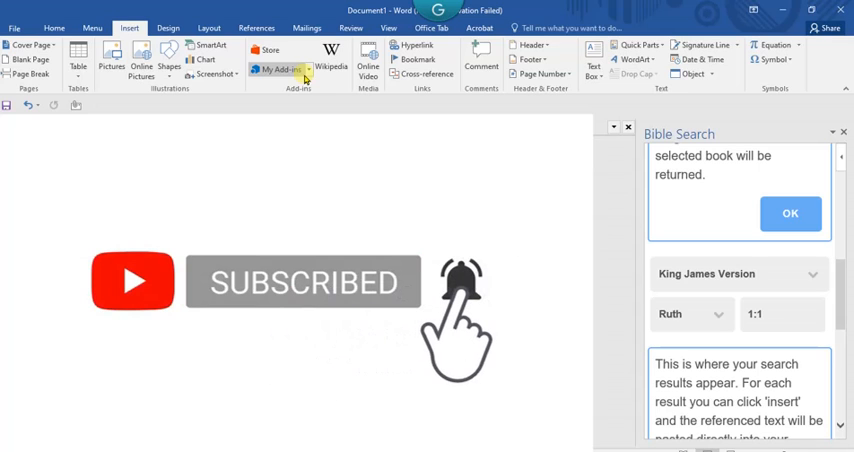